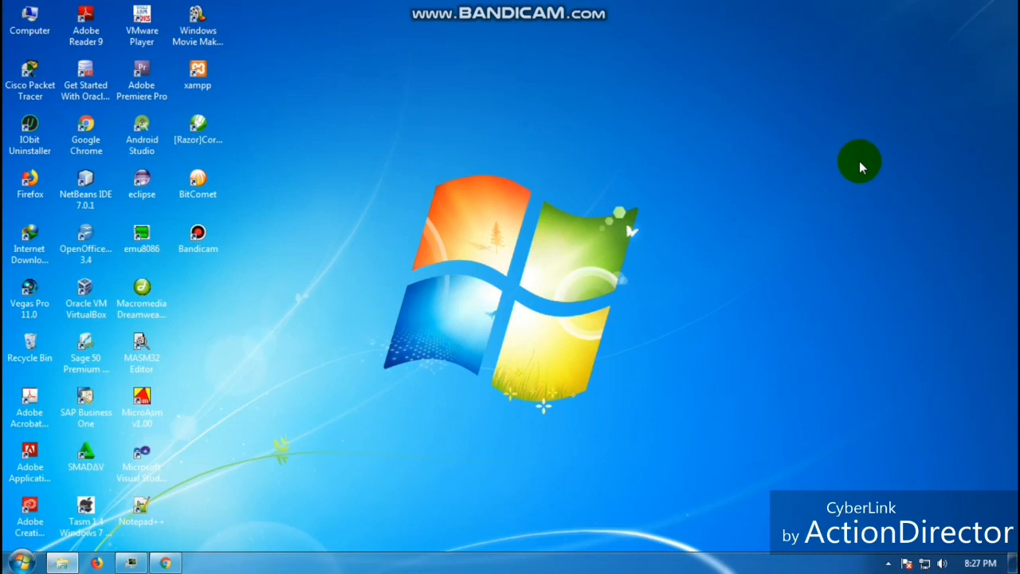
{"action": "mouse_move", "coordinate": [606, 391]}
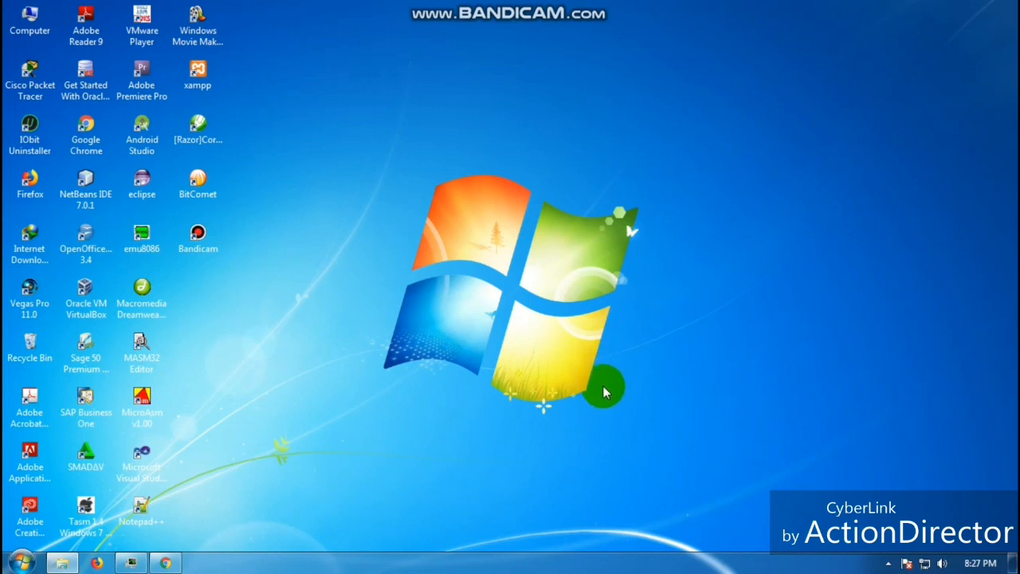
{"action": "mouse_move", "coordinate": [29, 561]}
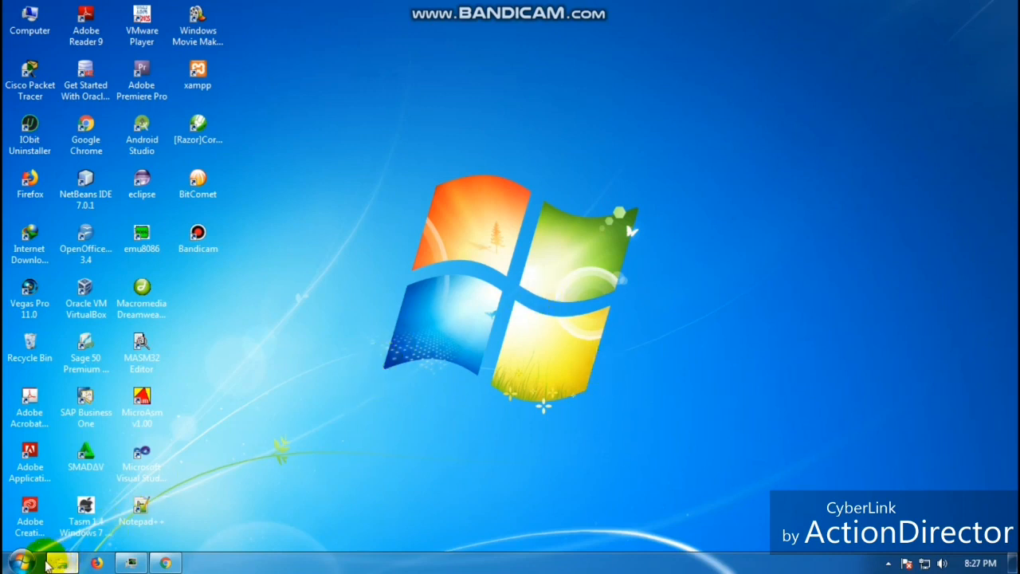
Search the Start menu for 'msconfig' to surface the System Configuration utility
{"action": "left_click", "coordinate": [22, 561]}
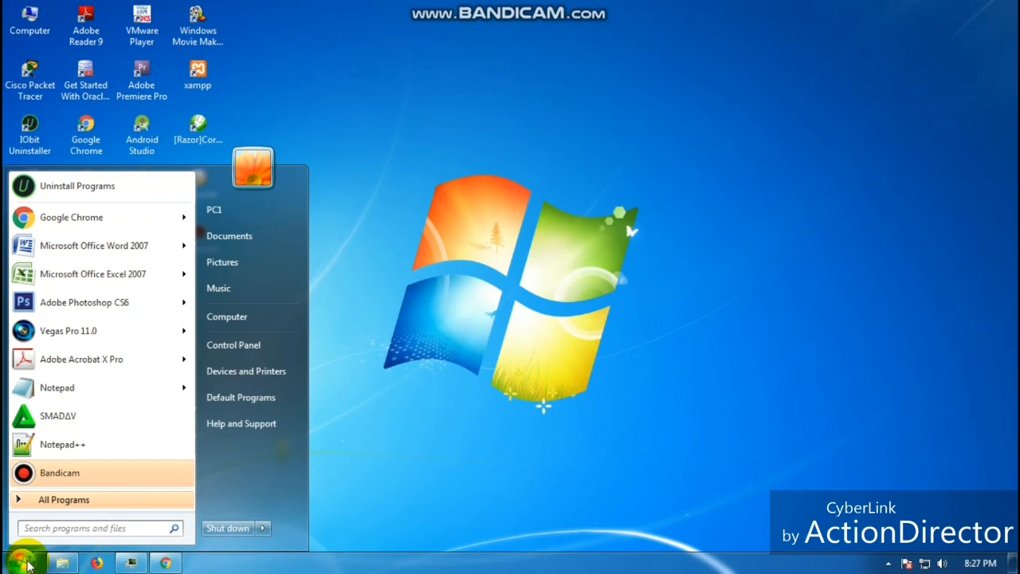
{"action": "type", "text": "msconfig"}
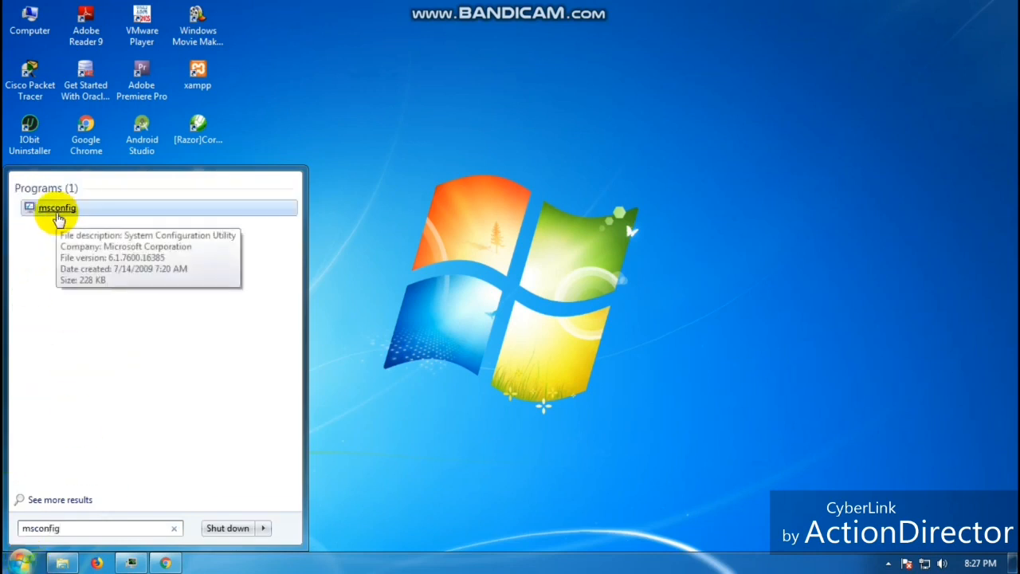
Disable all items on msconfig's Startup tab, apply, and close the utility
{"action": "left_click", "coordinate": [58, 207]}
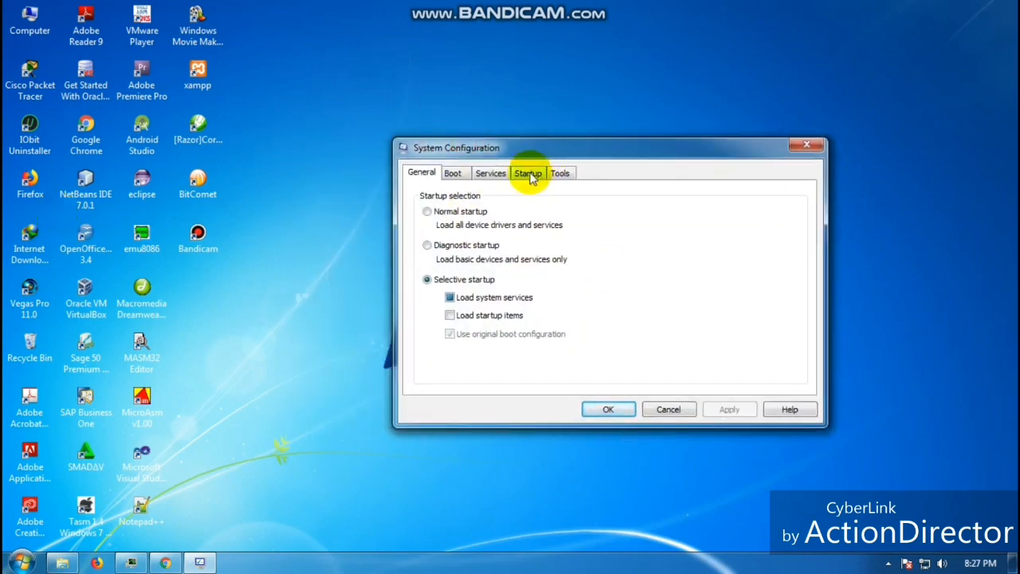
{"action": "left_click", "coordinate": [529, 172]}
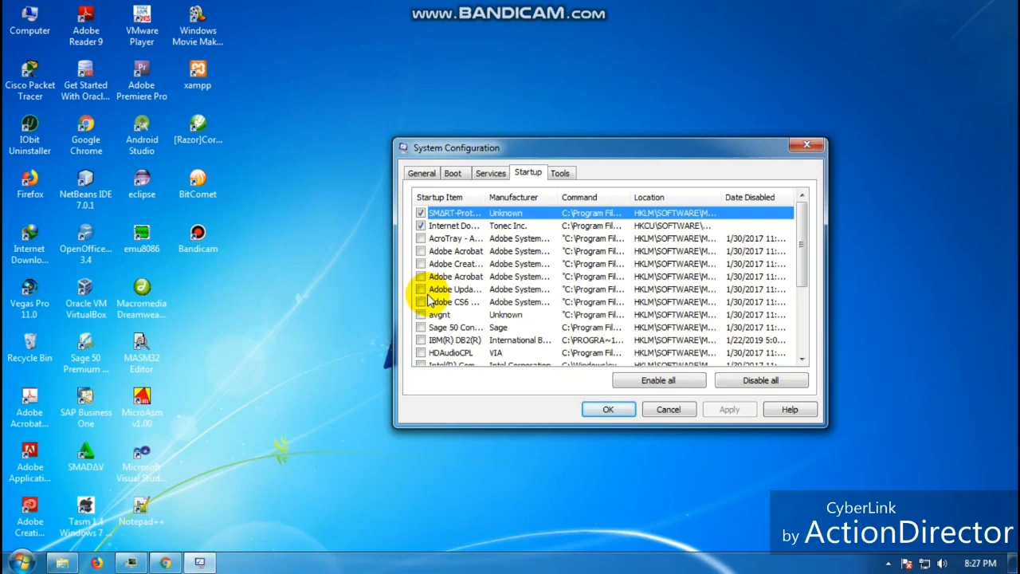
{"action": "left_click", "coordinate": [762, 379]}
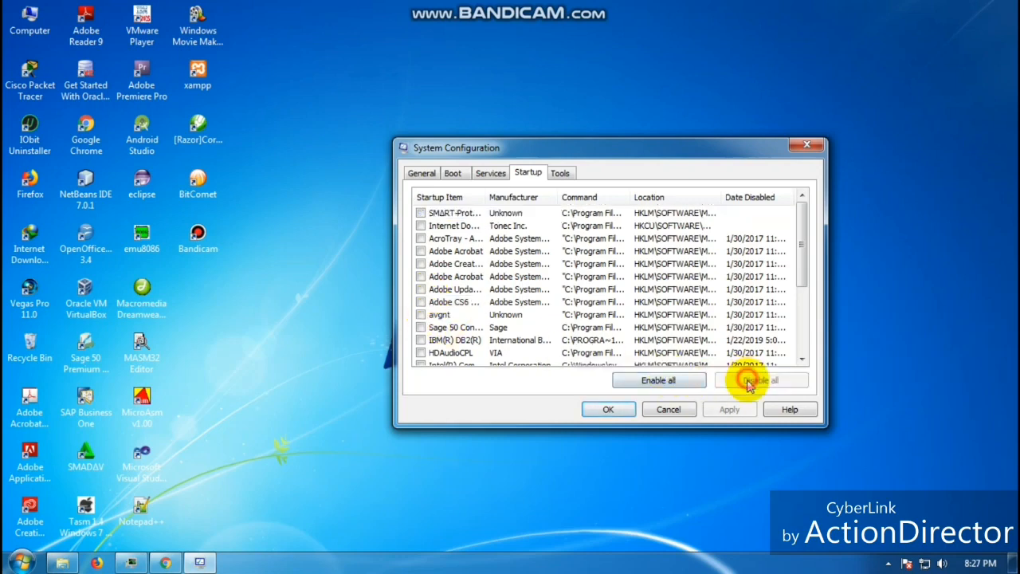
{"action": "left_click", "coordinate": [762, 380]}
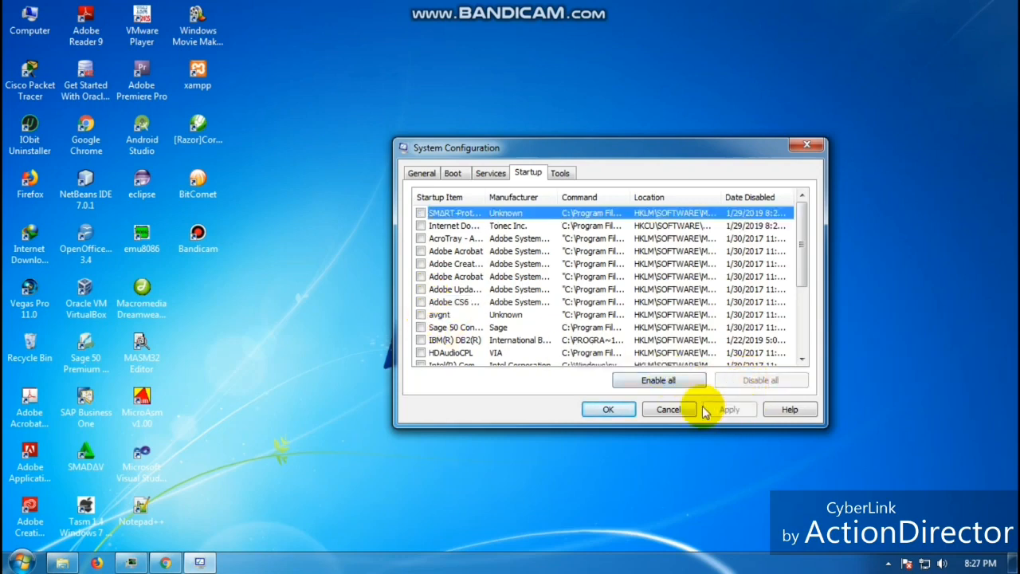
{"action": "left_click", "coordinate": [609, 408]}
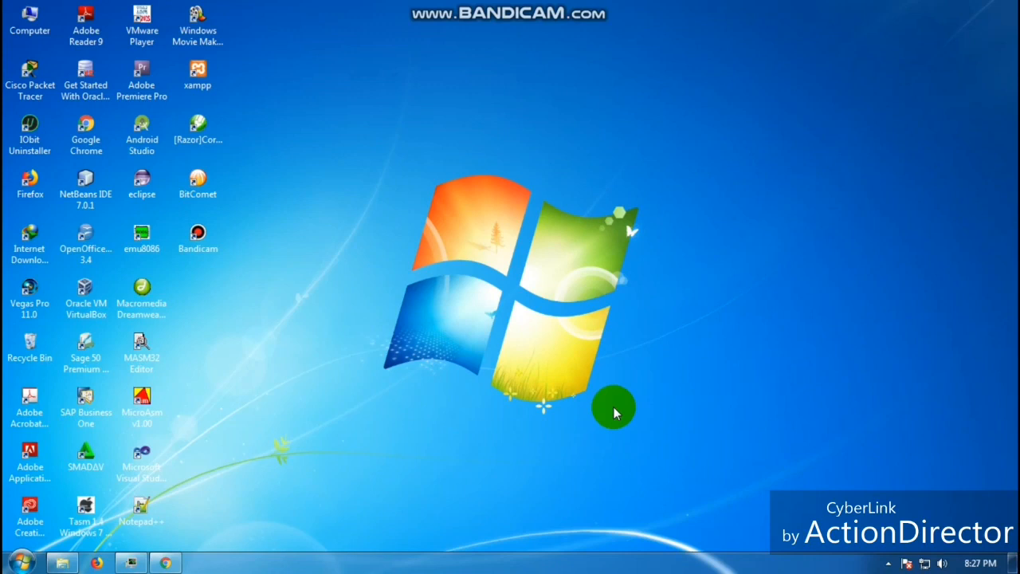
{"action": "mouse_move", "coordinate": [369, 402]}
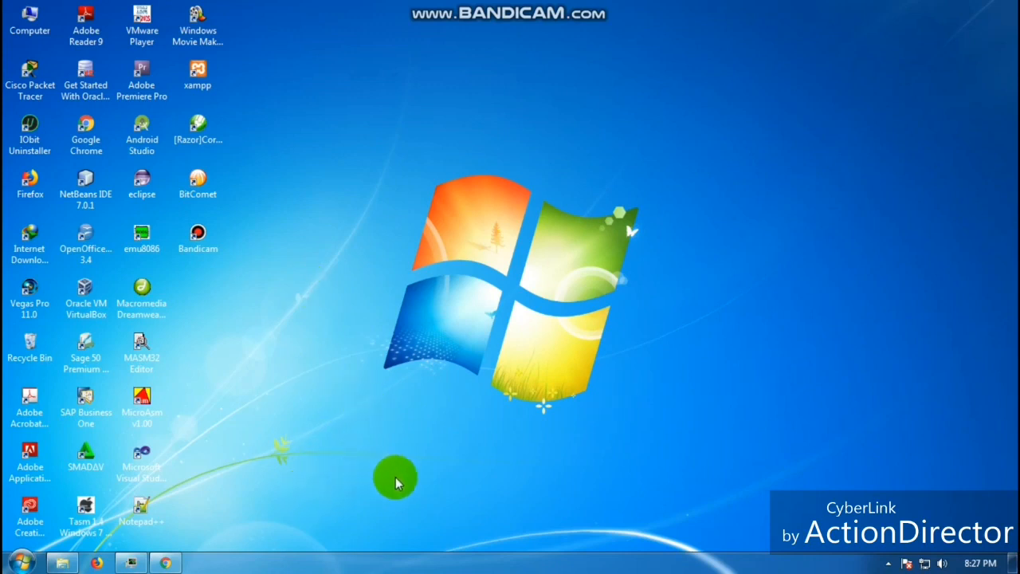
Search the Start menu for 'services' (correcting a 'servoces' typo) to find the Services console
{"action": "left_click", "coordinate": [14, 561]}
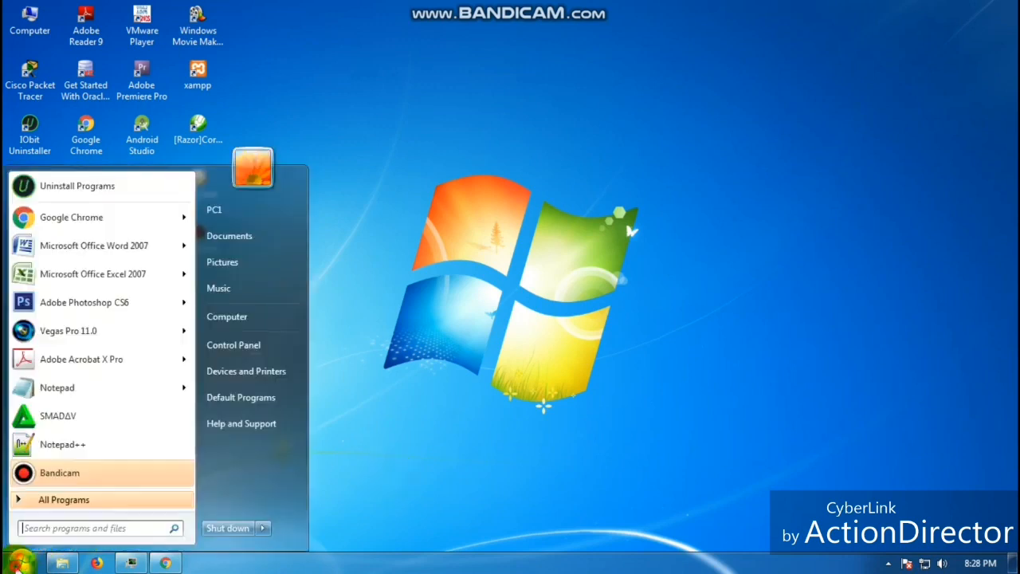
{"action": "left_click", "coordinate": [88, 528]}
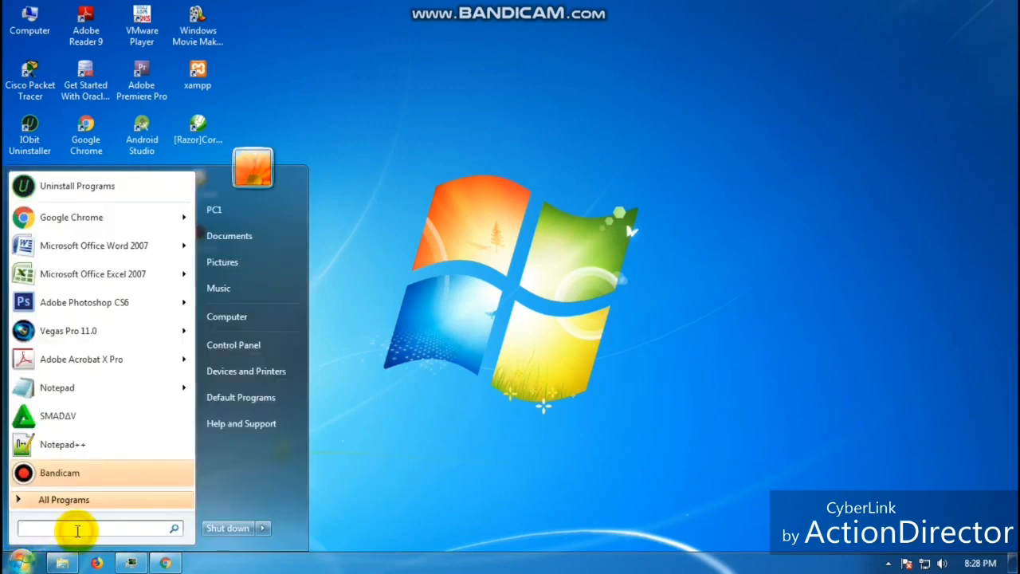
{"action": "type", "text": "servoces"}
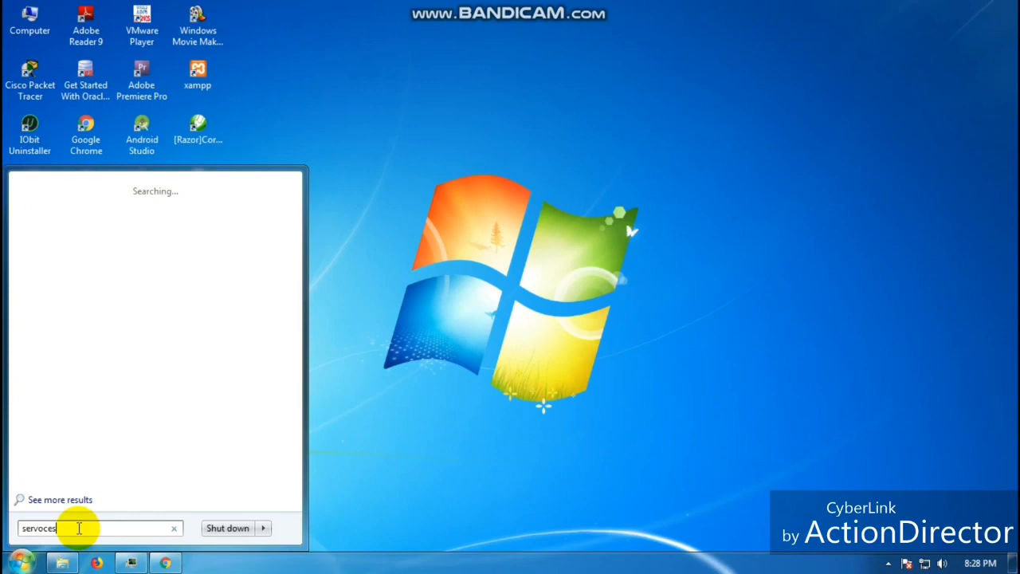
{"action": "type", "text": "services"}
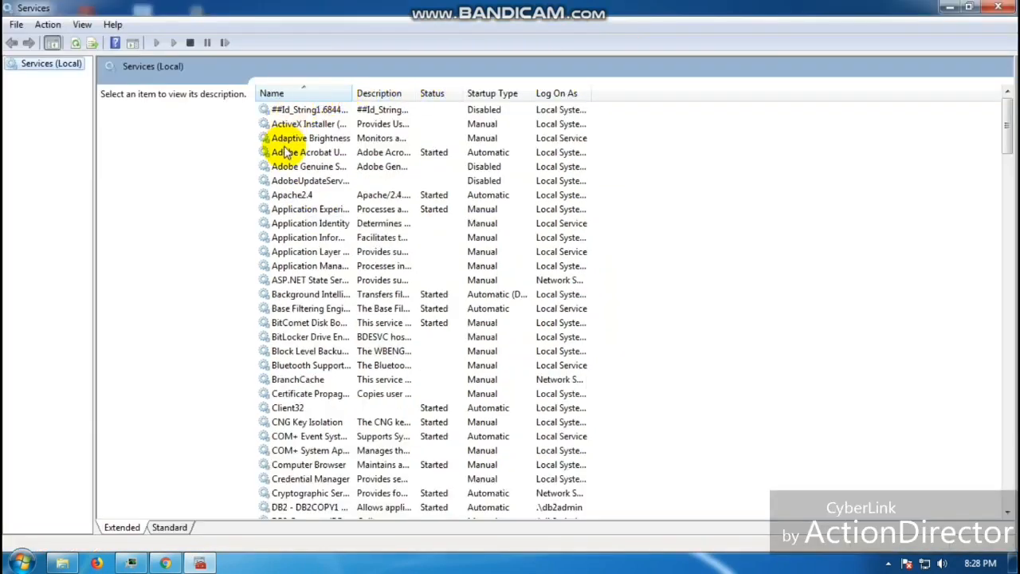
Scroll through the Services (Local) list from top to bottom
{"action": "scroll", "scroll_direction": "down", "scroll_amount": 3}
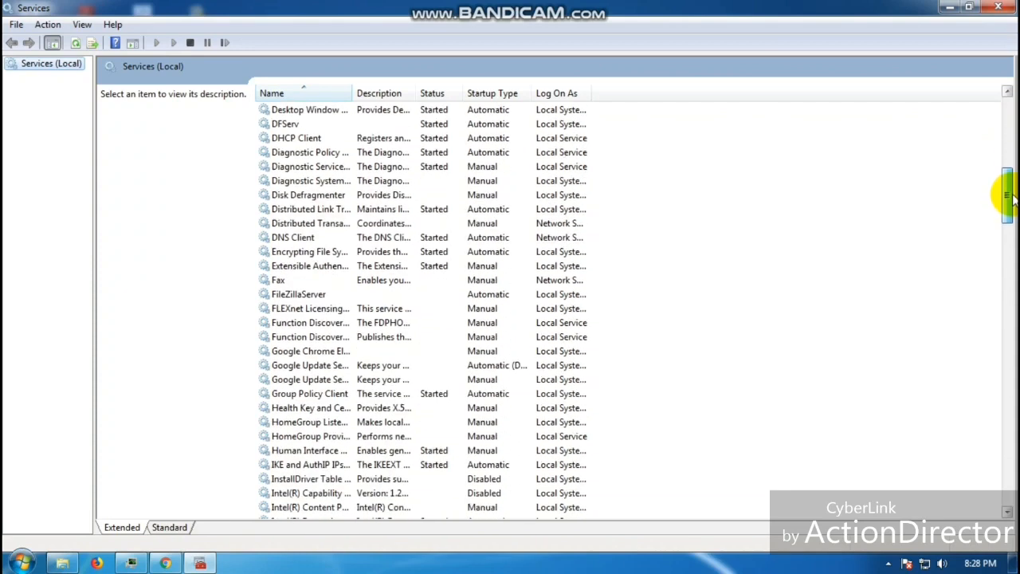
{"action": "scroll", "scroll_direction": "down", "scroll_amount": 3}
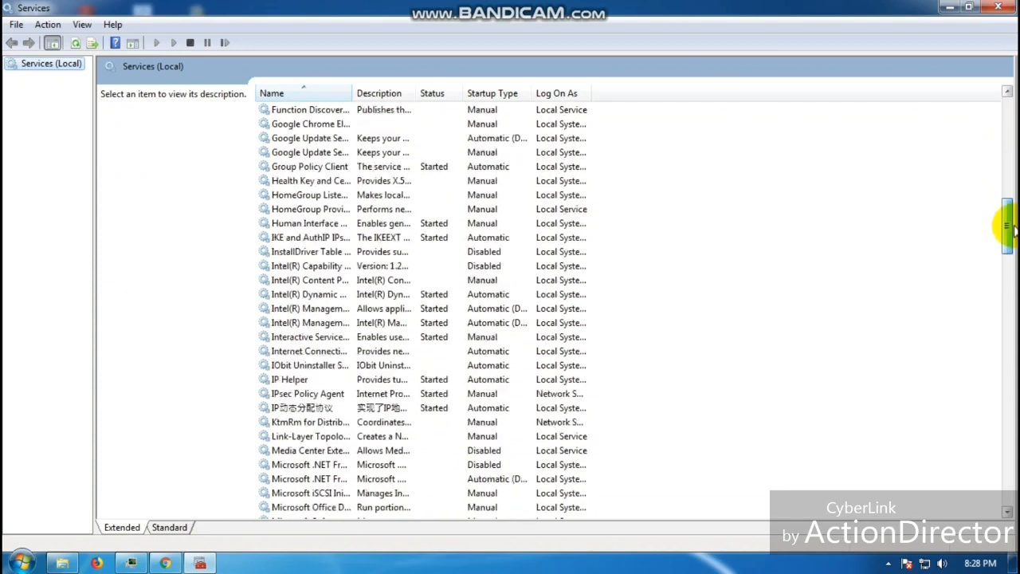
{"action": "scroll", "scroll_direction": "down", "scroll_amount": 3}
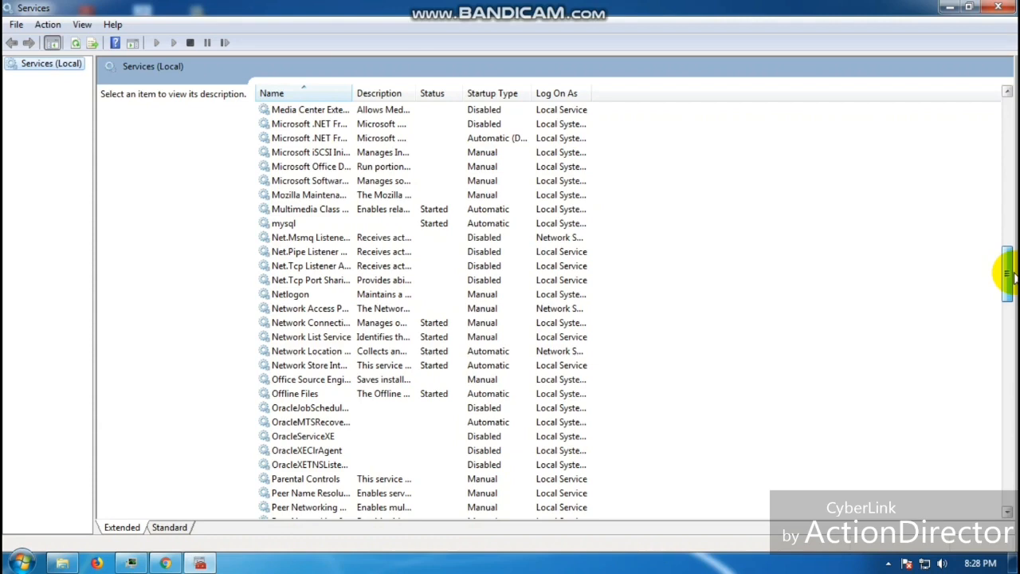
{"action": "left_click_drag", "start_coordinate": [1007, 275], "coordinate": [1007, 327]}
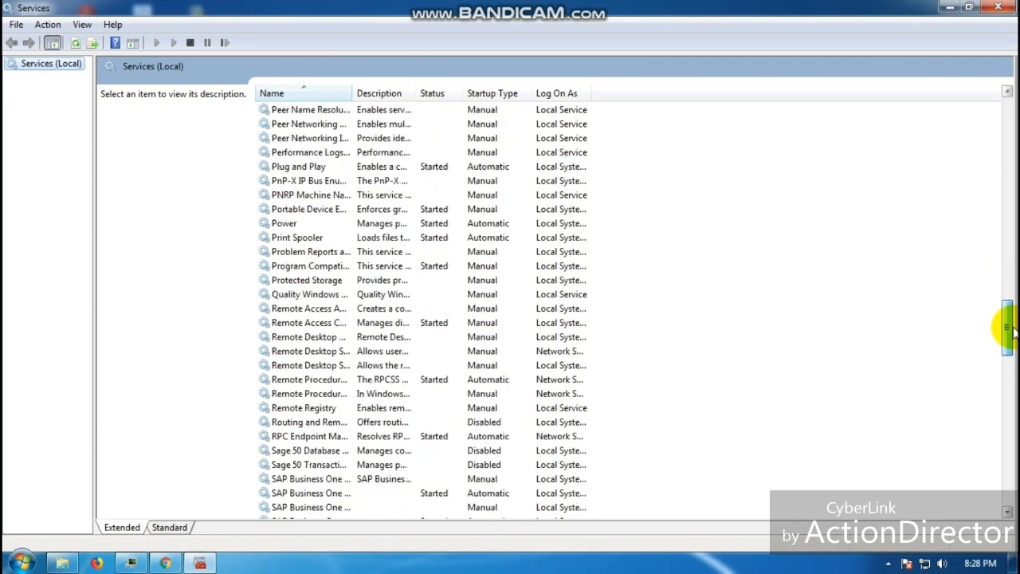
{"action": "scroll", "scroll_direction": "down", "scroll_amount": 3}
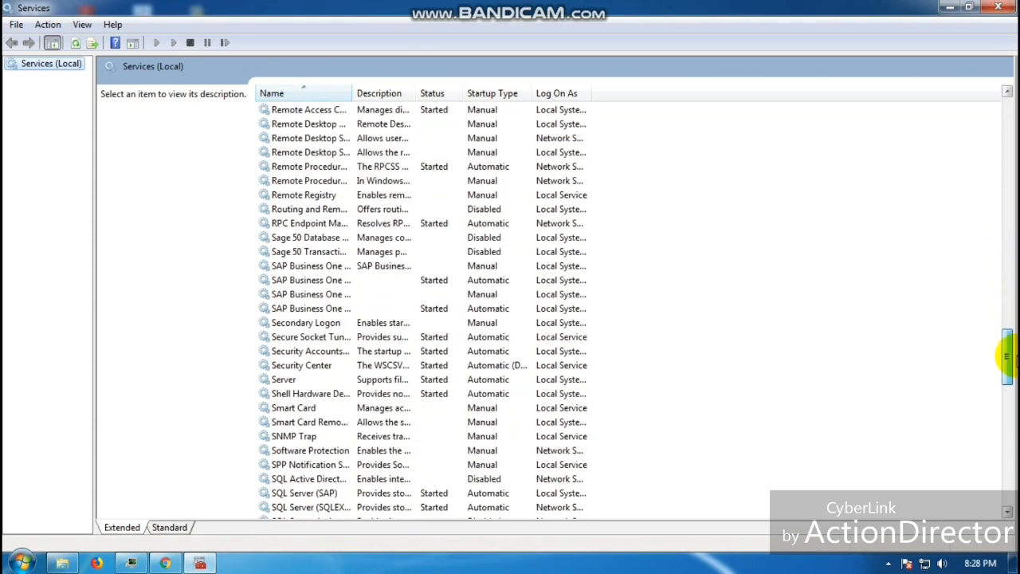
{"action": "scroll", "scroll_direction": "down", "scroll_amount": 3}
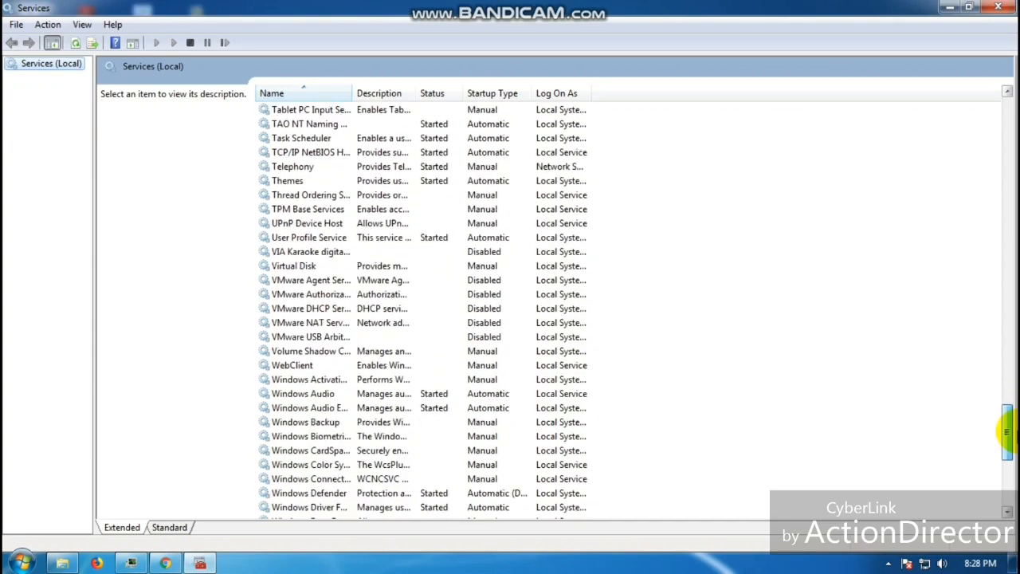
{"action": "scroll", "scroll_direction": "down", "scroll_amount": 3}
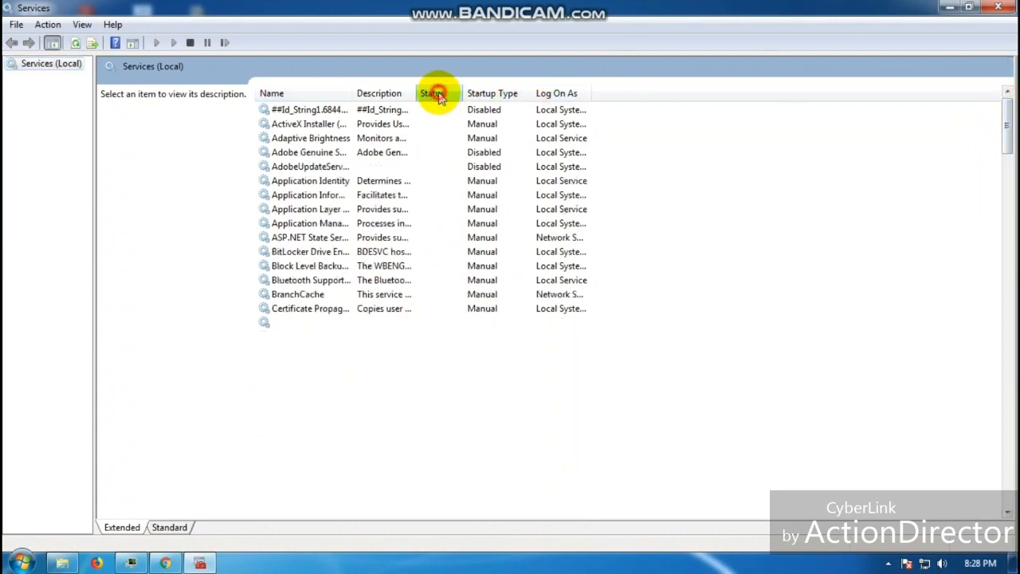
Sort running services first, then set Adobe Acrobat Update Service to Disabled and stop it
{"action": "left_click", "coordinate": [432, 93]}
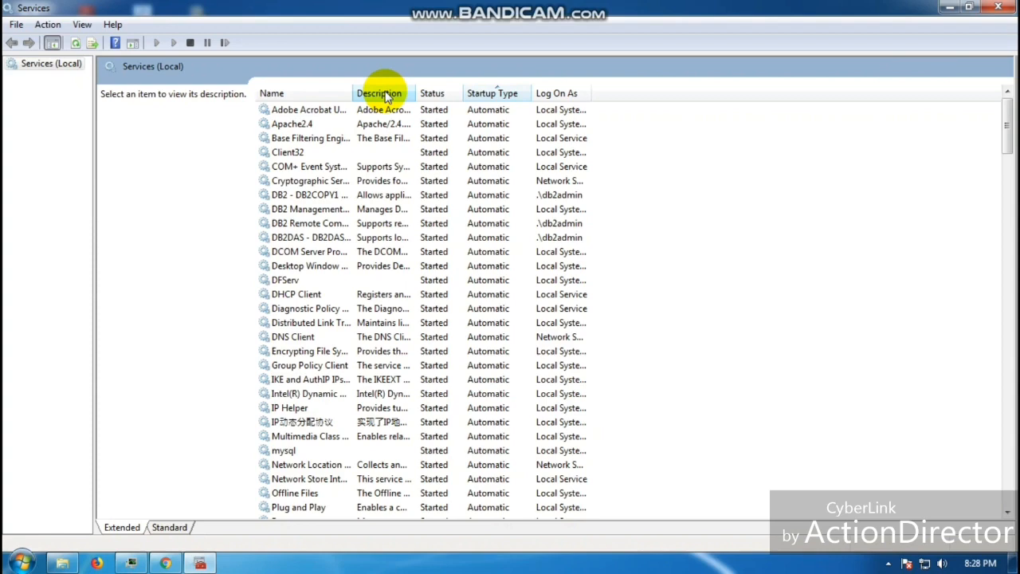
{"action": "right_click", "coordinate": [309, 108]}
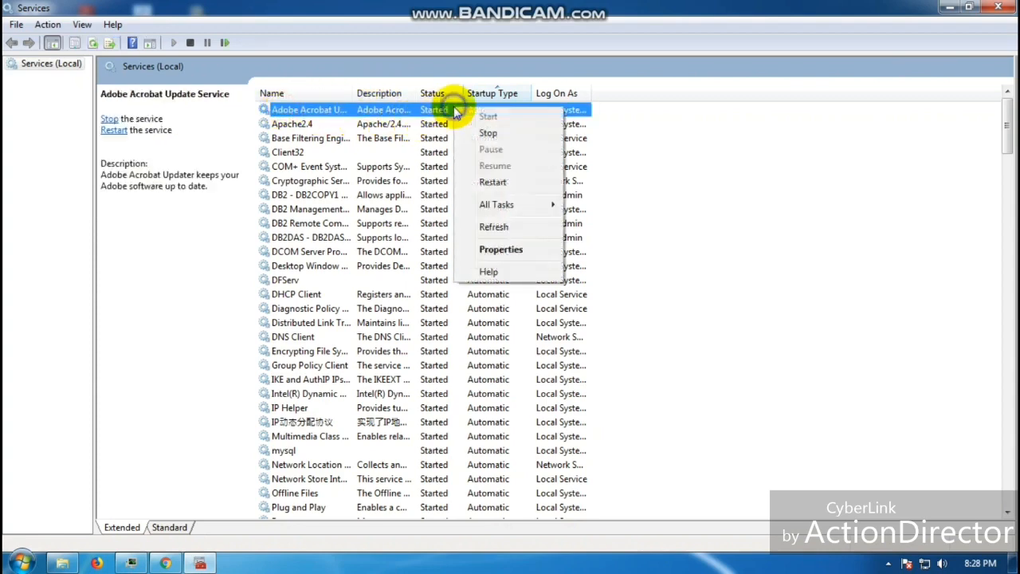
{"action": "left_click", "coordinate": [501, 249]}
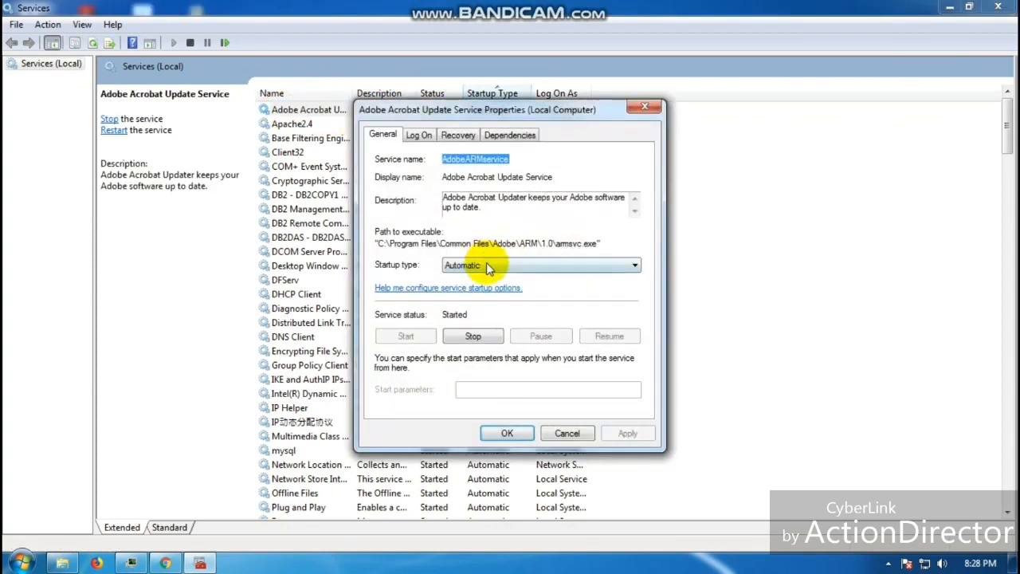
{"action": "left_click", "coordinate": [540, 264]}
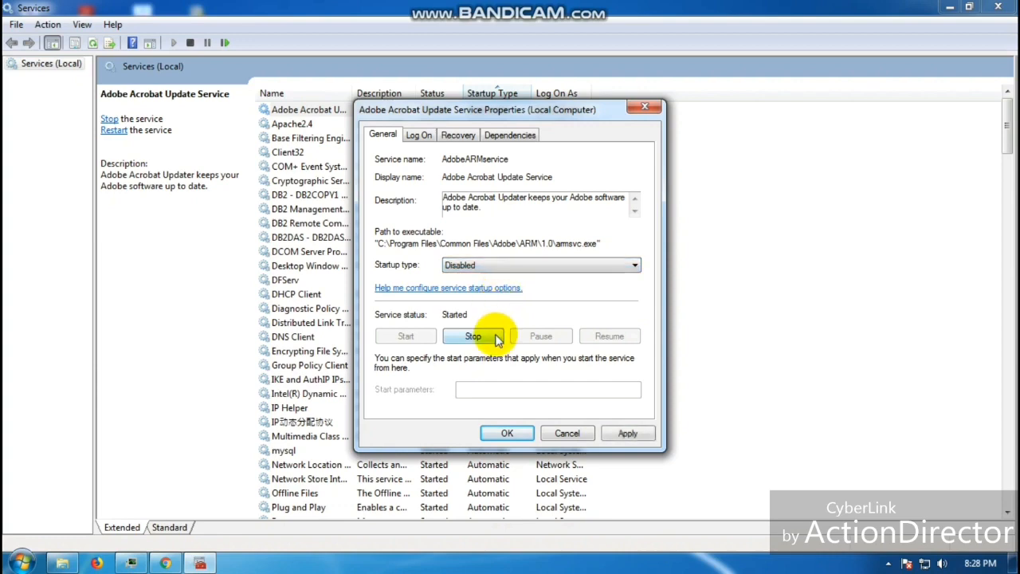
{"action": "left_click", "coordinate": [472, 335]}
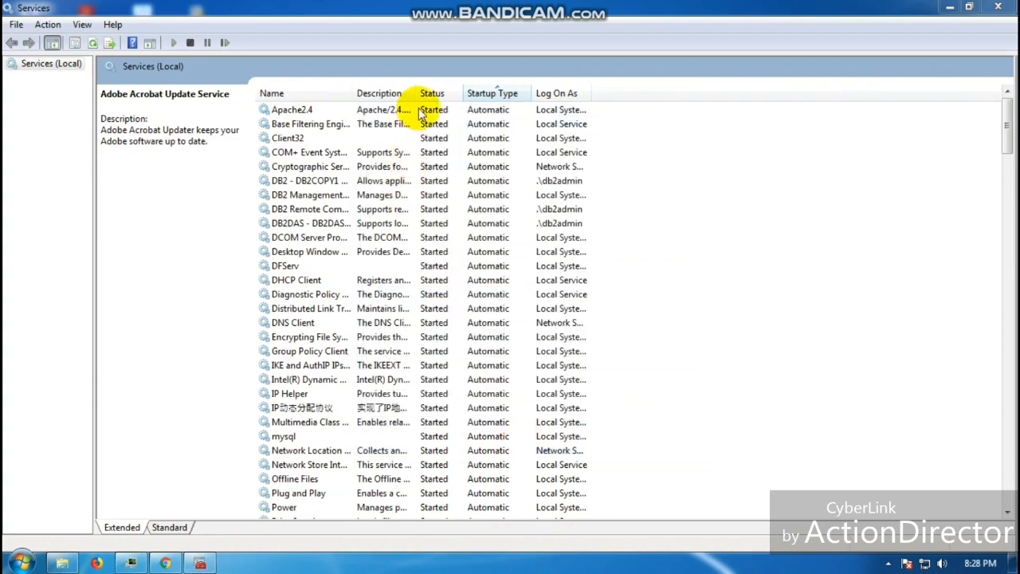
{"action": "mouse_move", "coordinate": [509, 310]}
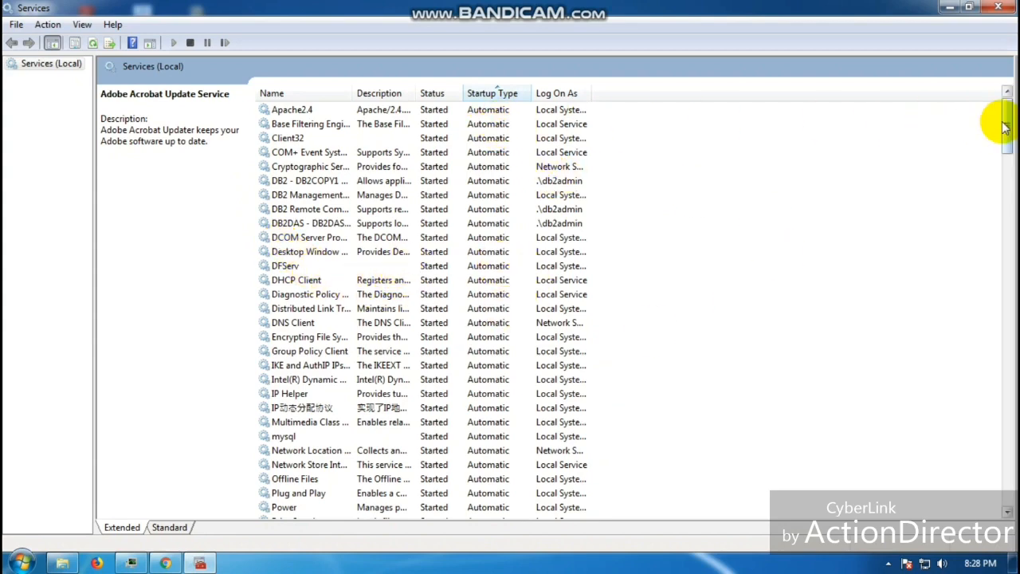
Set Windows Firewall's startup type to Disabled, stop the service, and confirm
{"action": "scroll", "scroll_direction": "down", "scroll_amount": 3}
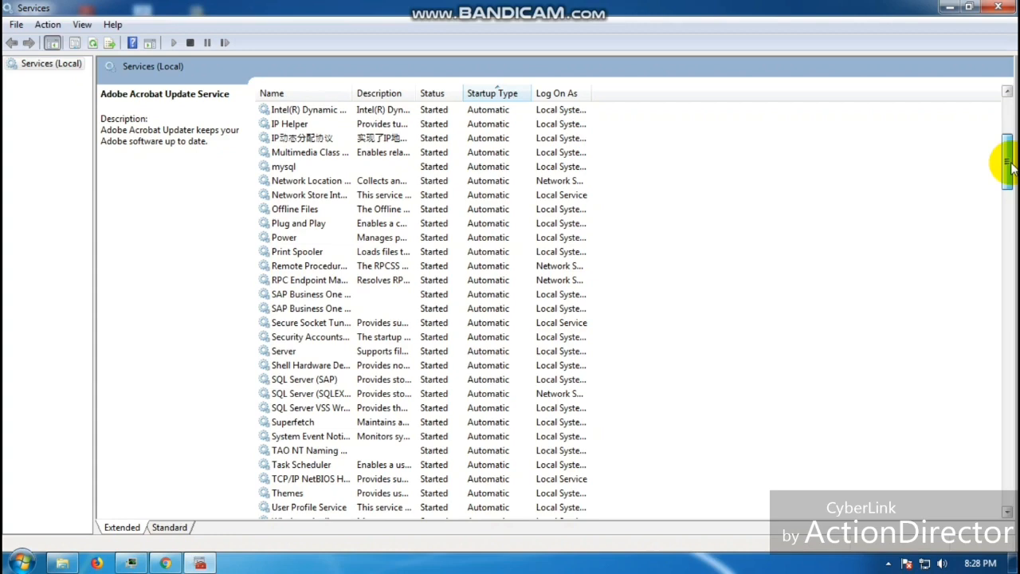
{"action": "mouse_move", "coordinate": [843, 325]}
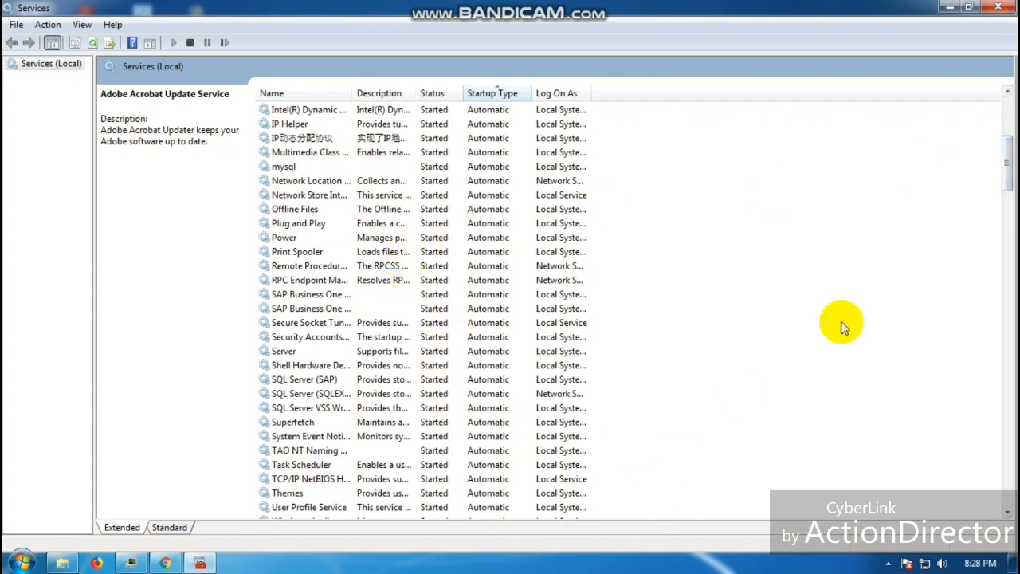
{"action": "scroll", "scroll_direction": "down", "scroll_amount": 3}
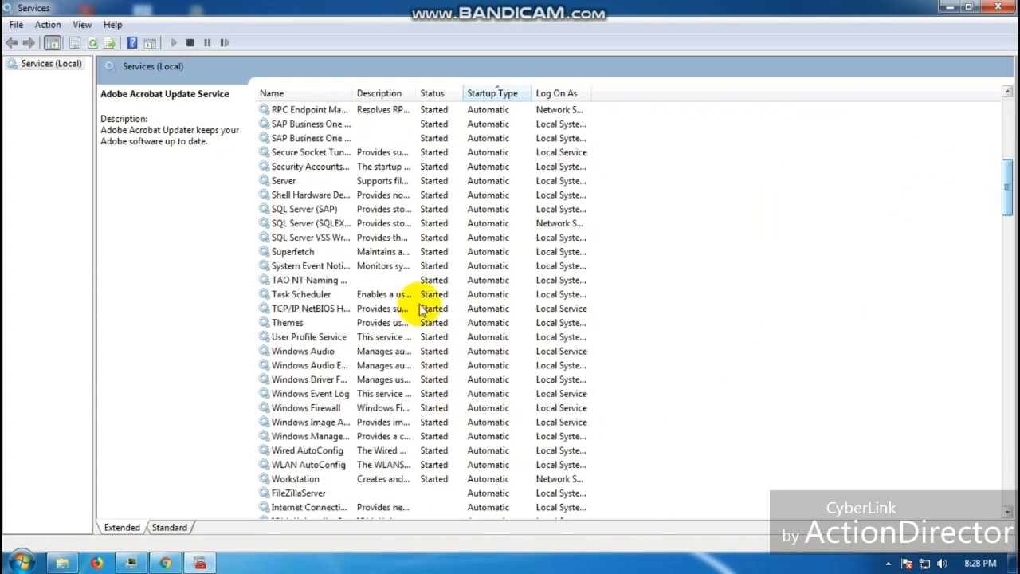
{"action": "left_click", "coordinate": [306, 408]}
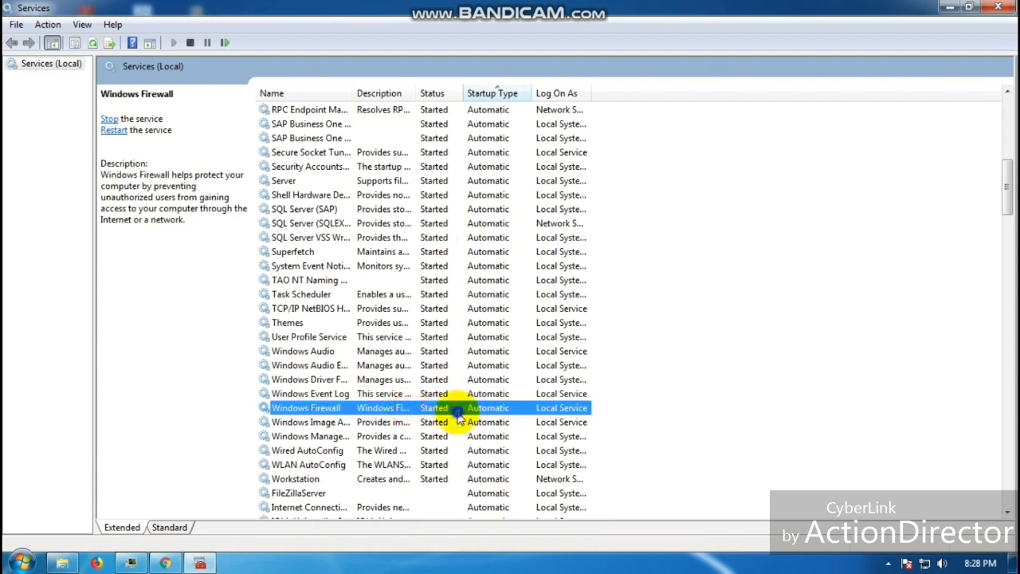
{"action": "left_click", "coordinate": [635, 264]}
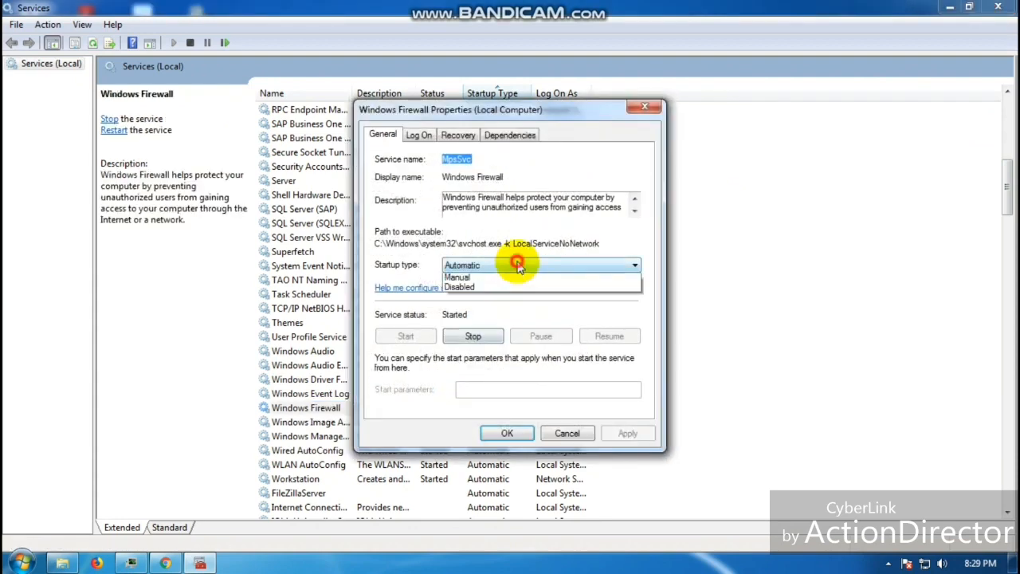
{"action": "left_click", "coordinate": [471, 334]}
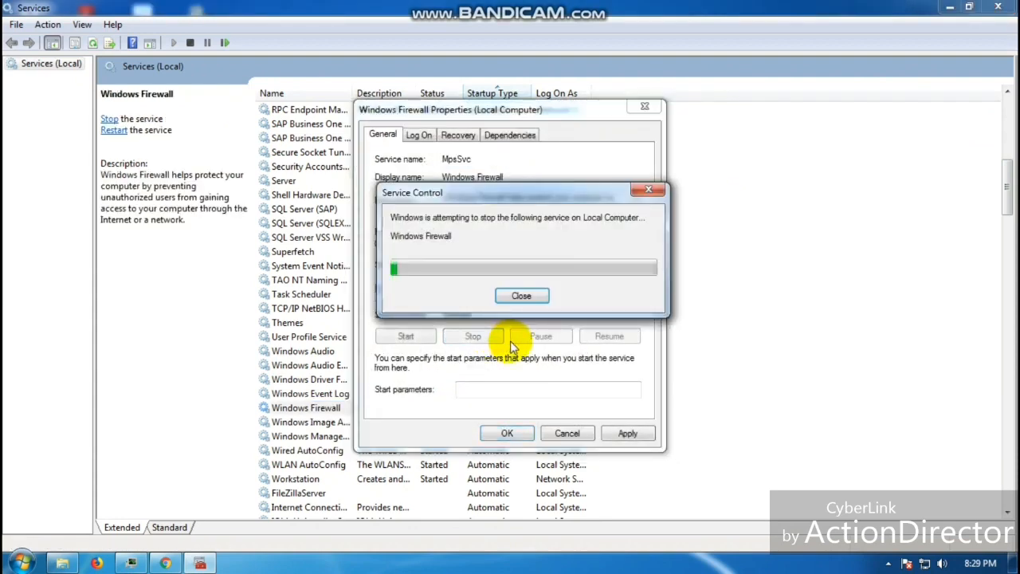
{"action": "left_click", "coordinate": [521, 294]}
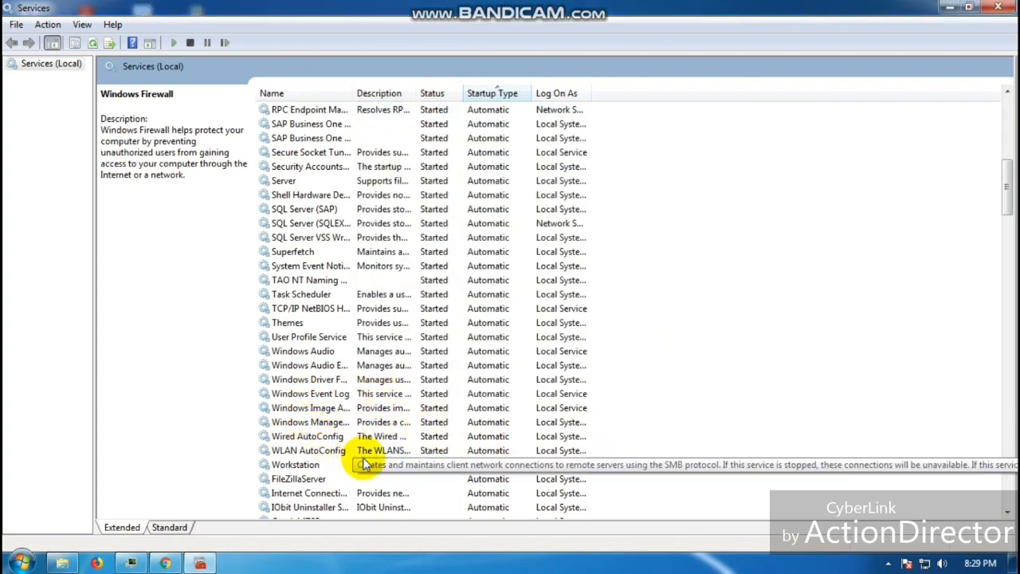
{"action": "mouse_move", "coordinate": [502, 414]}
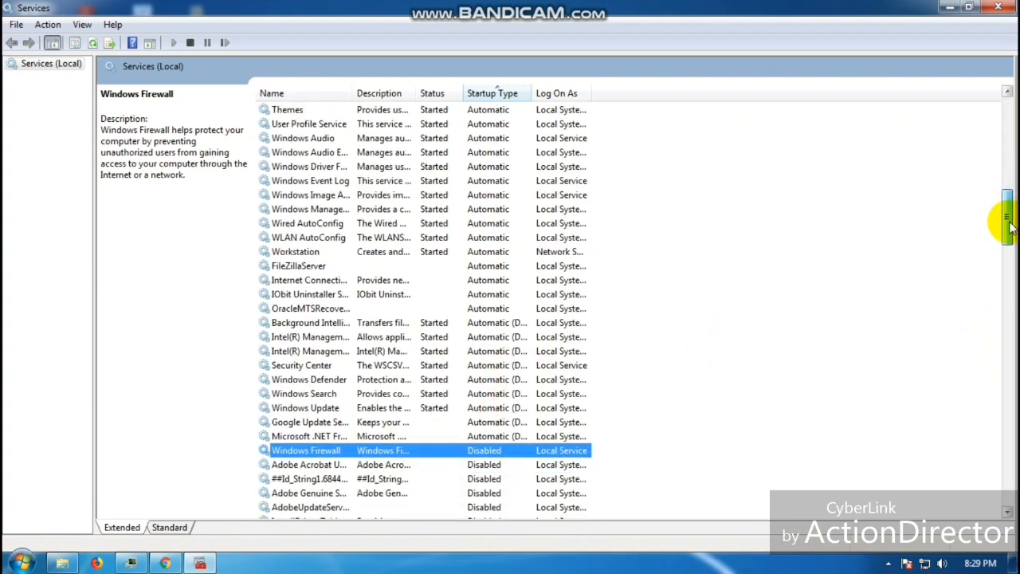
Stop the Windows Update service from its Properties dialog and confirm
{"action": "right_click", "coordinate": [306, 408]}
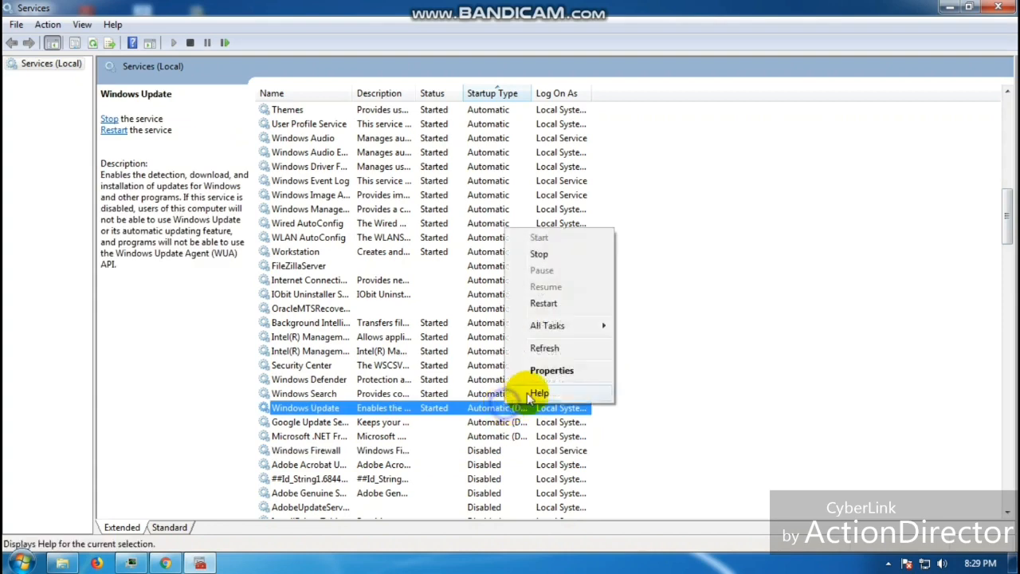
{"action": "left_click", "coordinate": [551, 370]}
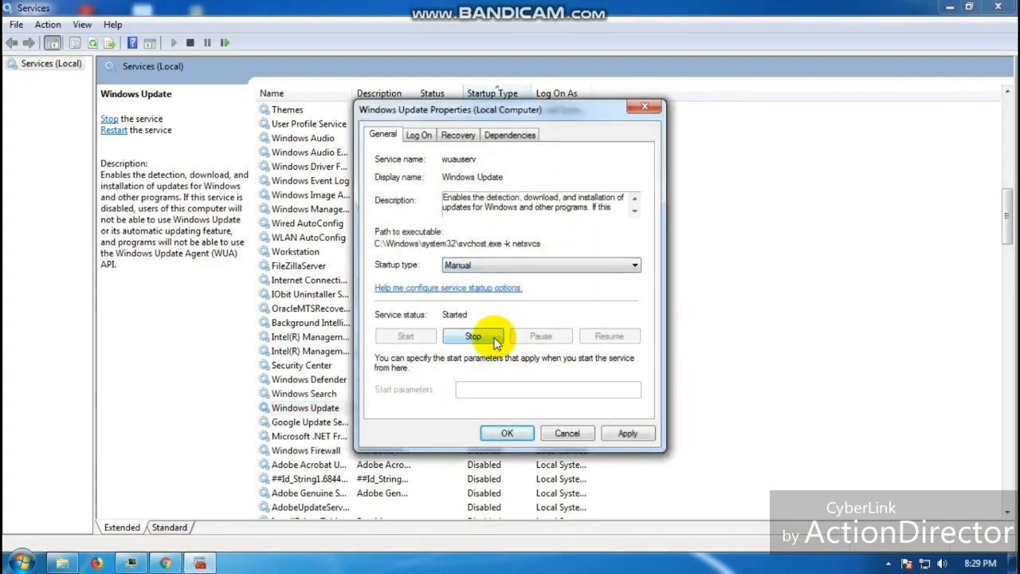
{"action": "left_click", "coordinate": [472, 335]}
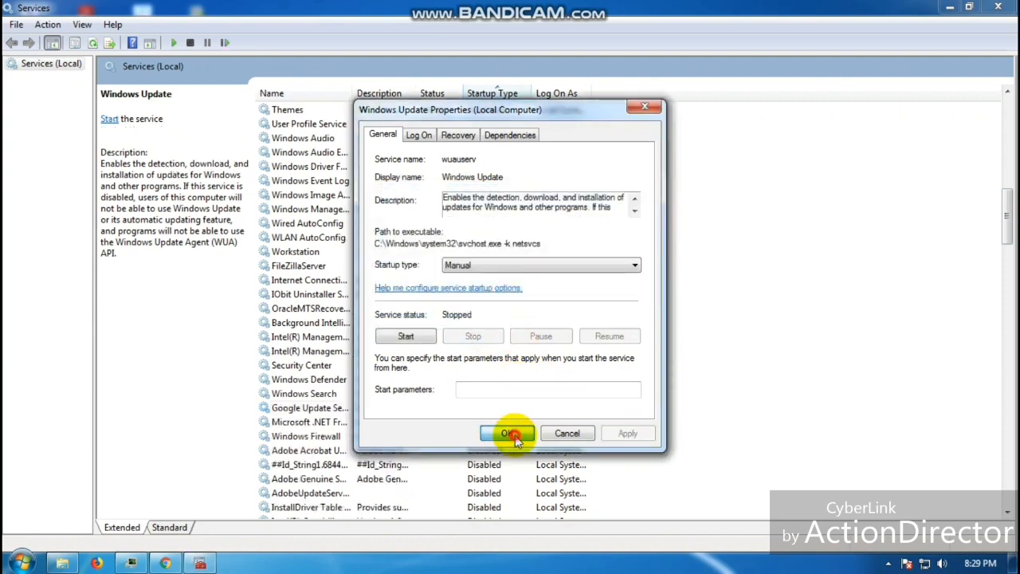
{"action": "left_click", "coordinate": [509, 433]}
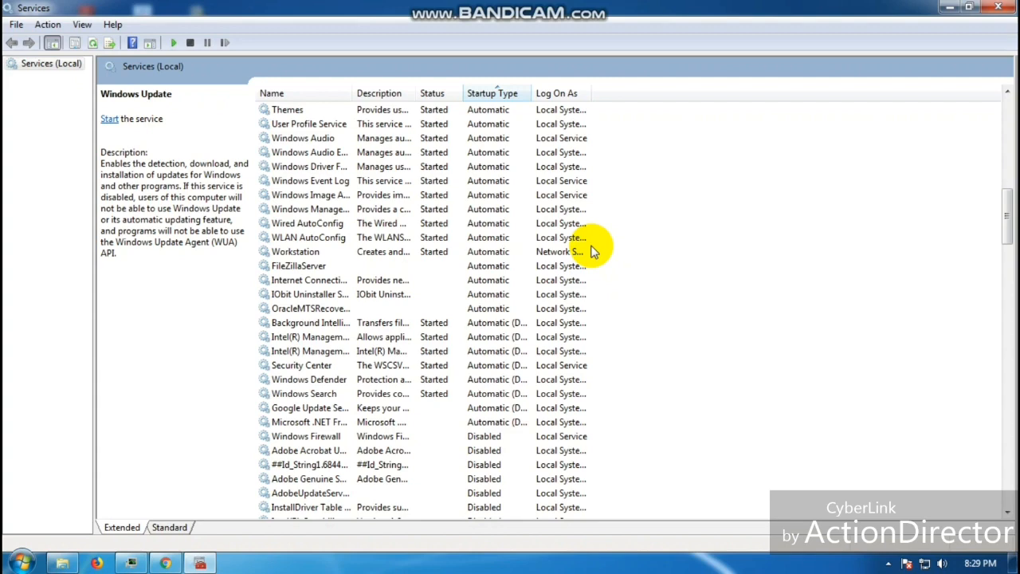
Set Background Intelligent Transfer Service to Disabled and stop it
{"action": "left_click", "coordinate": [310, 322]}
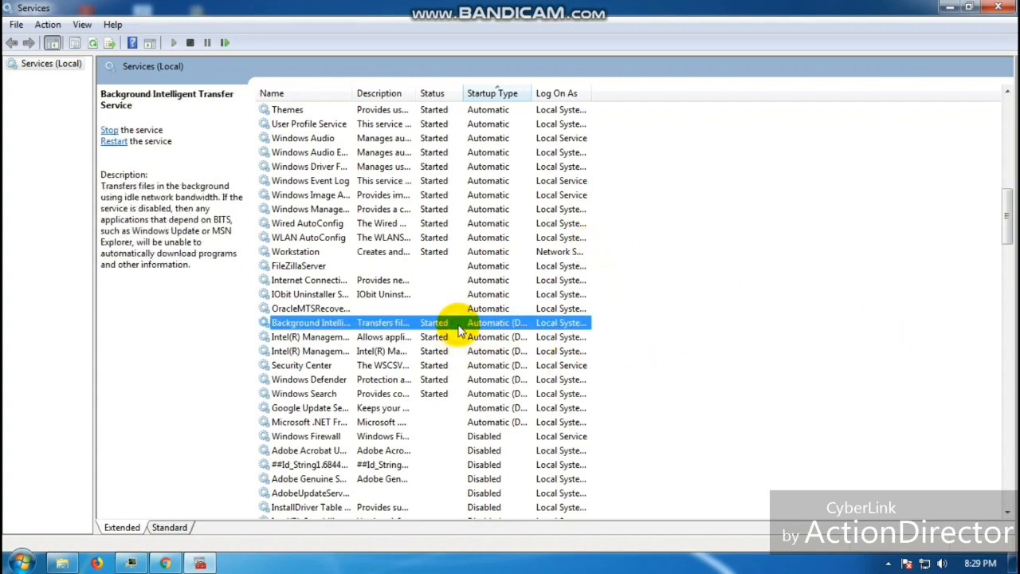
{"action": "double_click", "coordinate": [311, 322]}
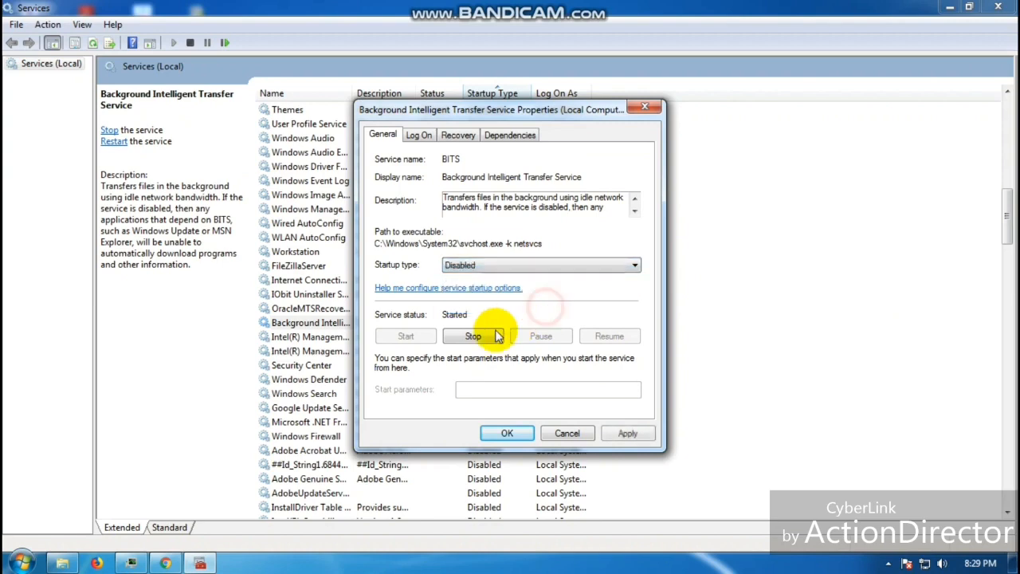
{"action": "left_click", "coordinate": [471, 335]}
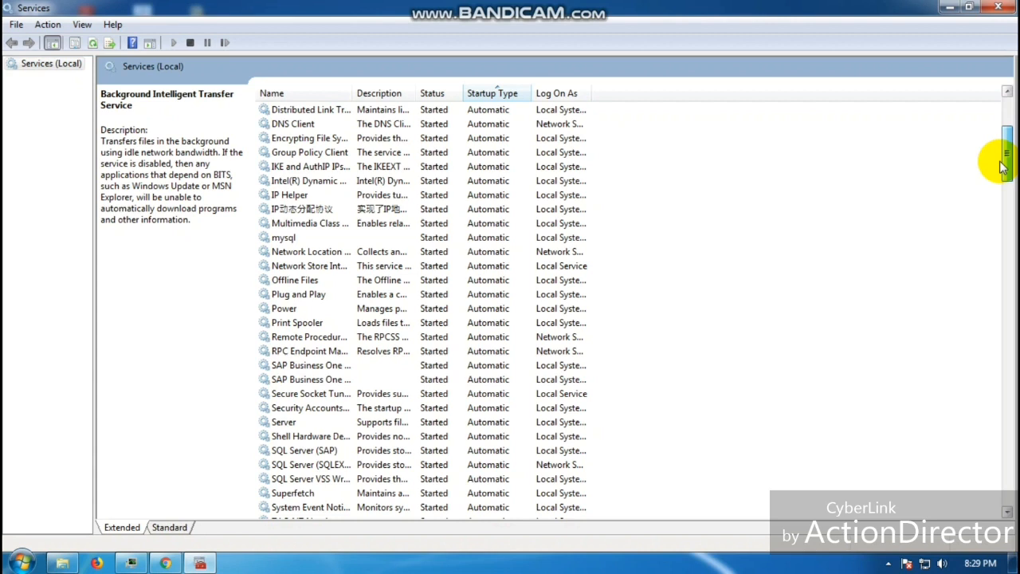
Set Security Accounts Manager's startup type to Disabled and apply the change
{"action": "left_click", "coordinate": [318, 322]}
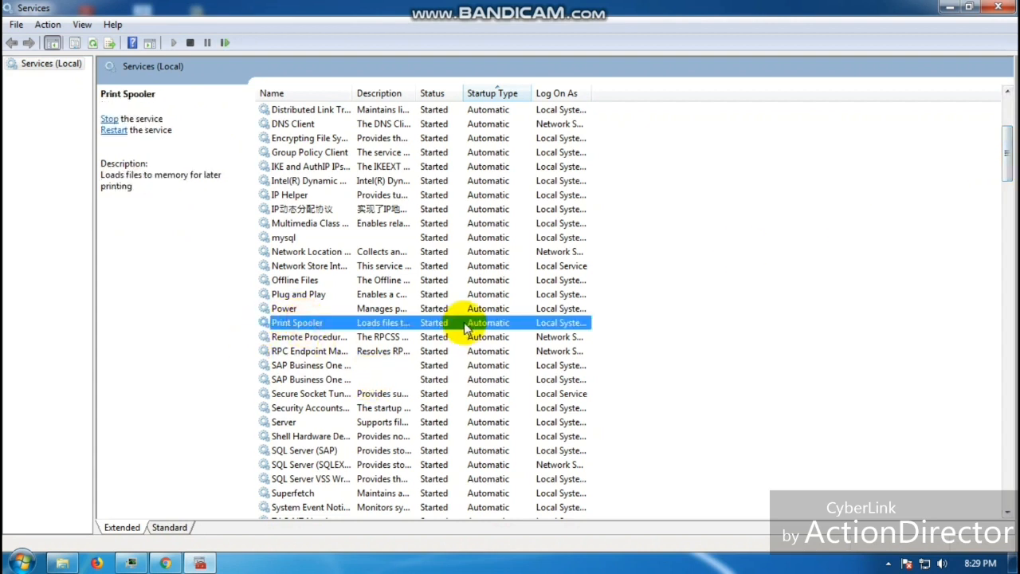
{"action": "mouse_move", "coordinate": [507, 421]}
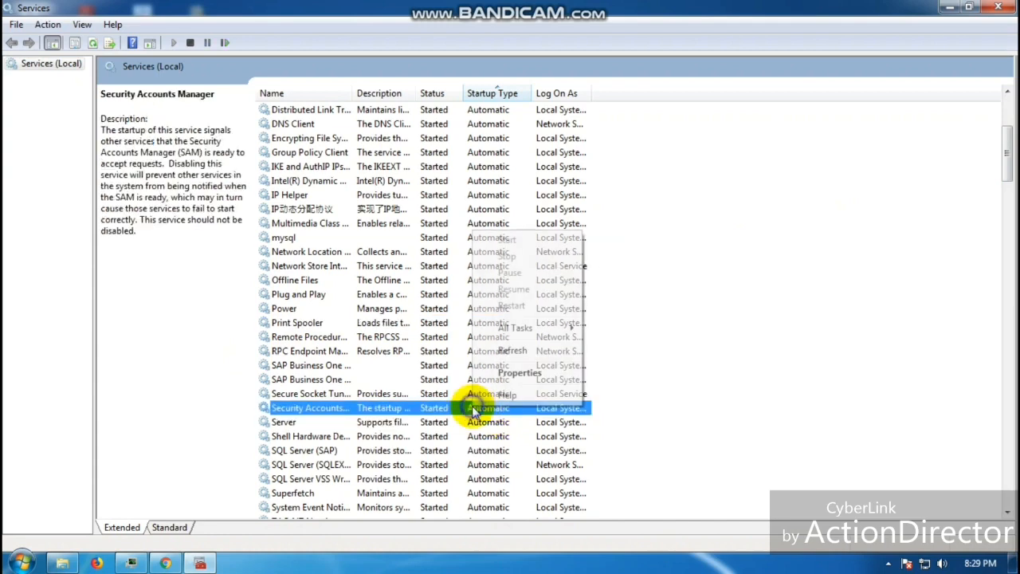
{"action": "left_click", "coordinate": [520, 373]}
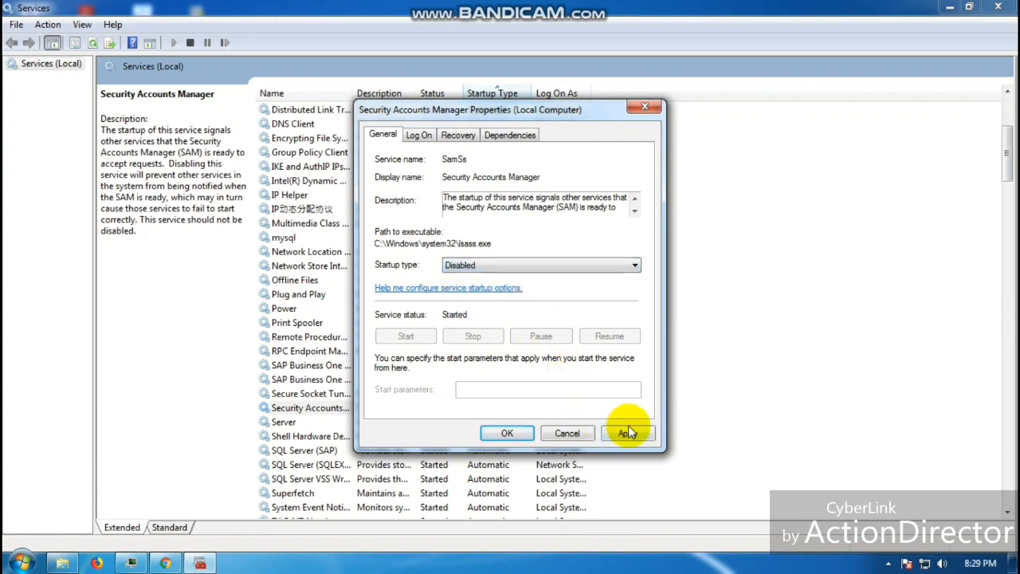
{"action": "left_click", "coordinate": [506, 433]}
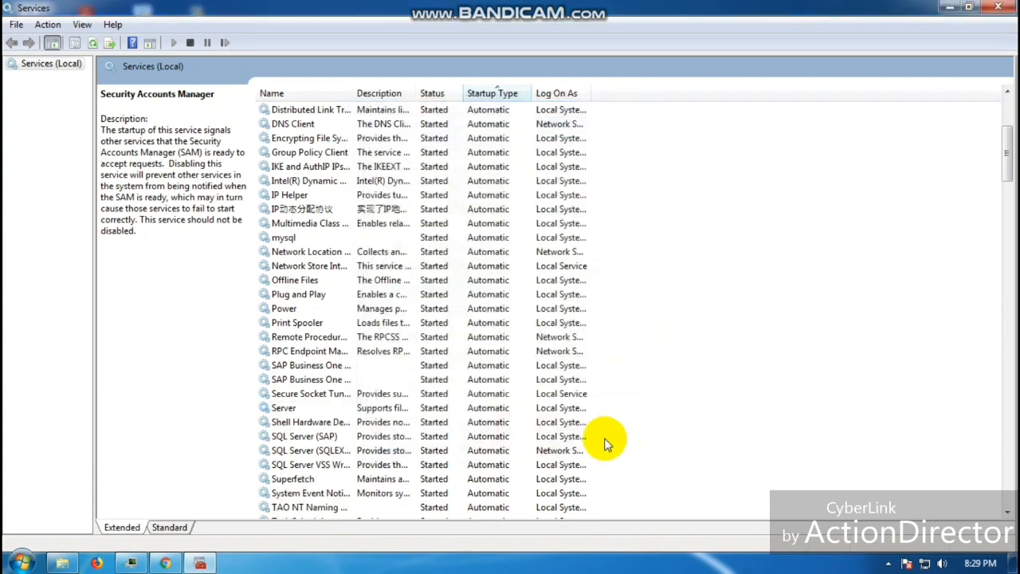